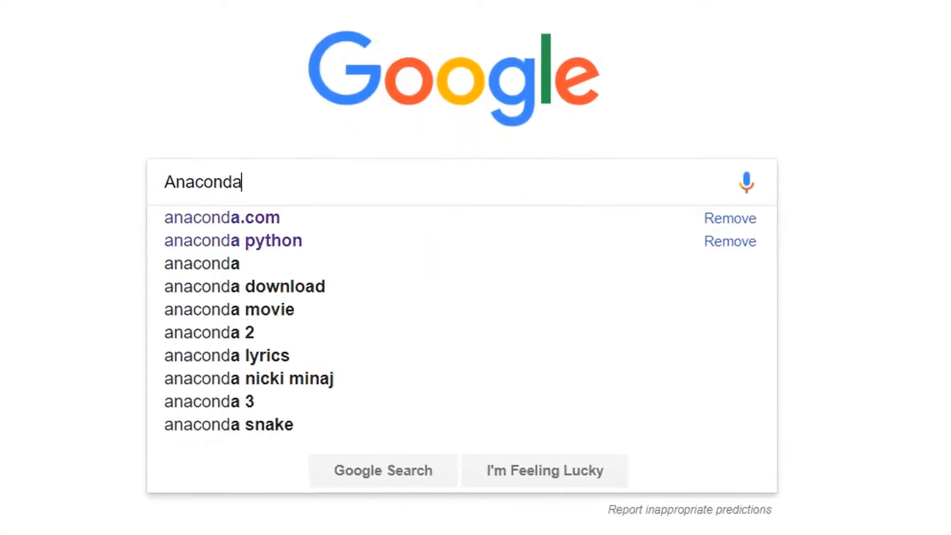
Search Google for Anaconda and open the anaconda.com Downloads page.
{"action": "left_click", "coordinate": [222, 217]}
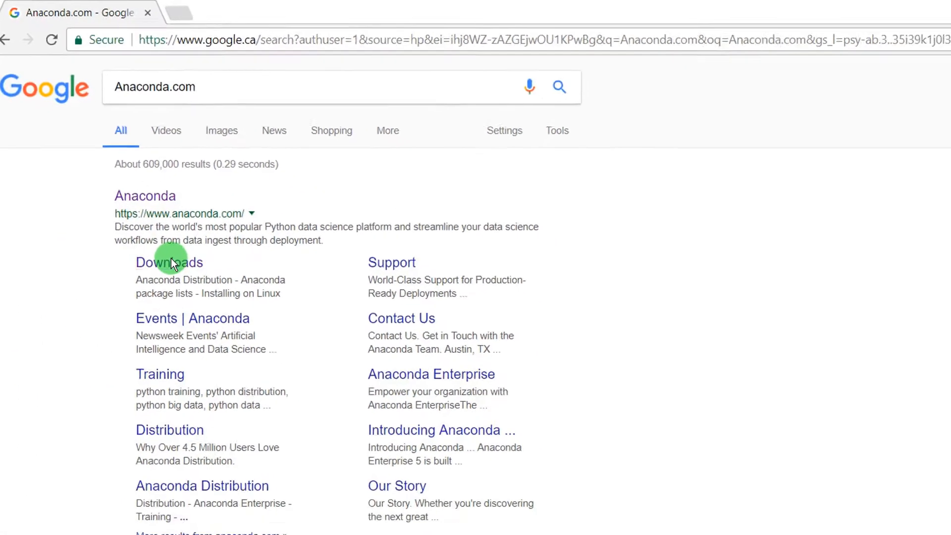
{"action": "left_click", "coordinate": [169, 262]}
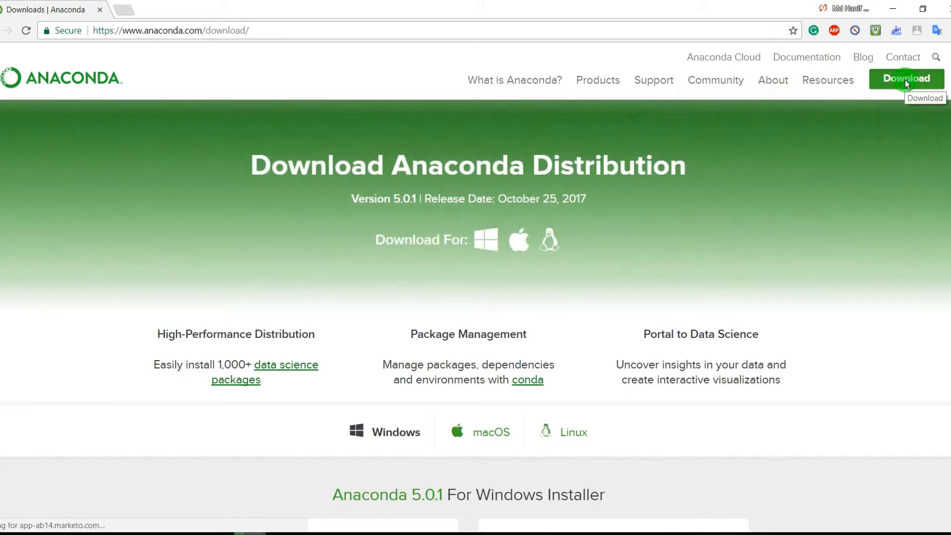
Download the 64-bit Python 3.6 Windows graphical installer (Anaconda3-5.0.1, 515 MB).
{"action": "left_click", "coordinate": [906, 79]}
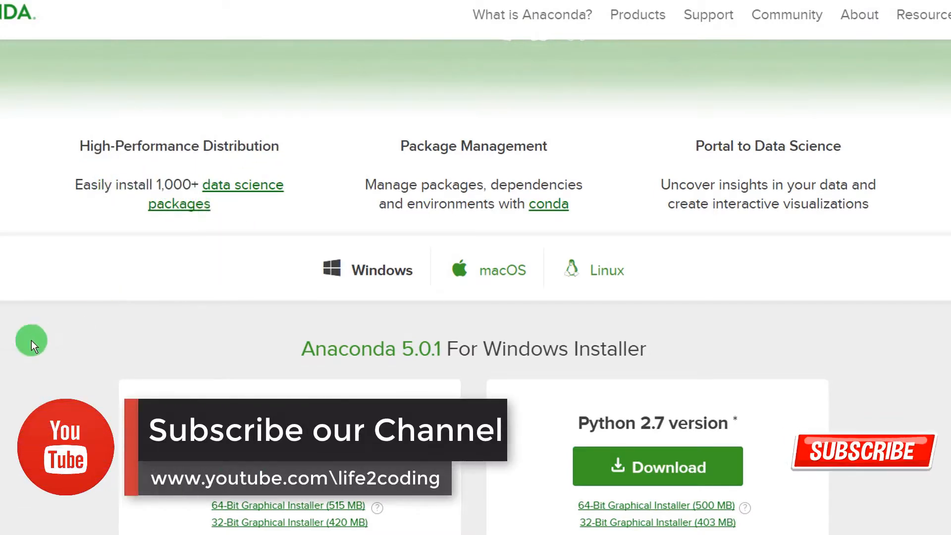
{"action": "left_click", "coordinate": [502, 270]}
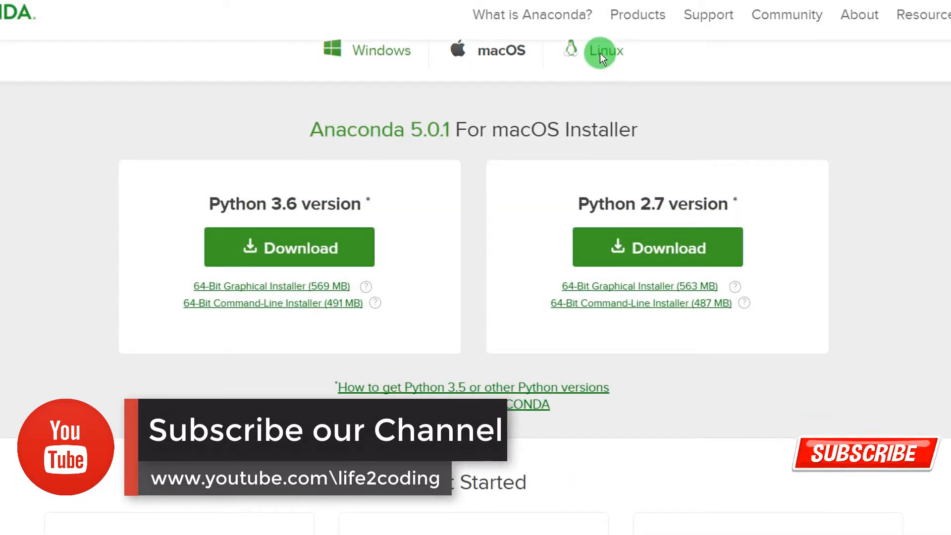
{"action": "scroll", "scroll_direction": "up", "scroll_amount": 3}
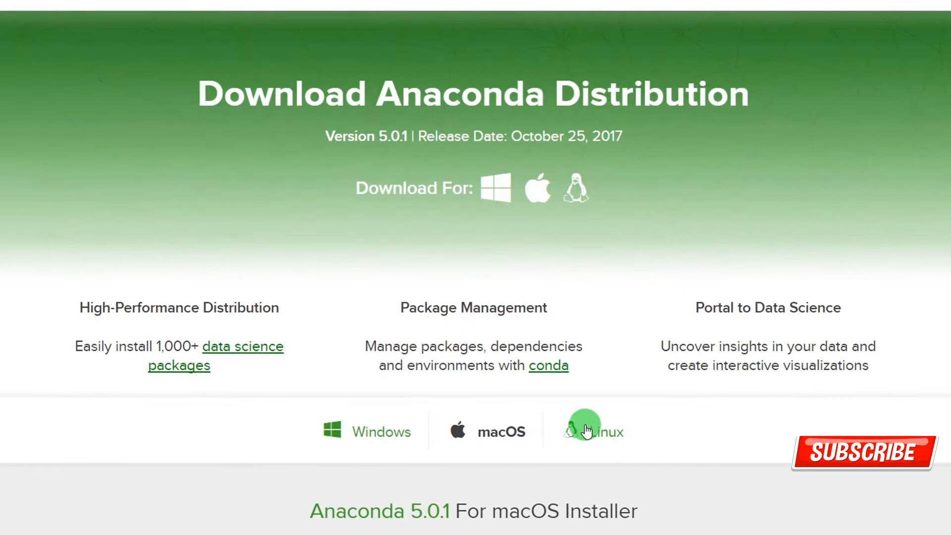
{"action": "scroll", "scroll_direction": "down", "scroll_amount": 3}
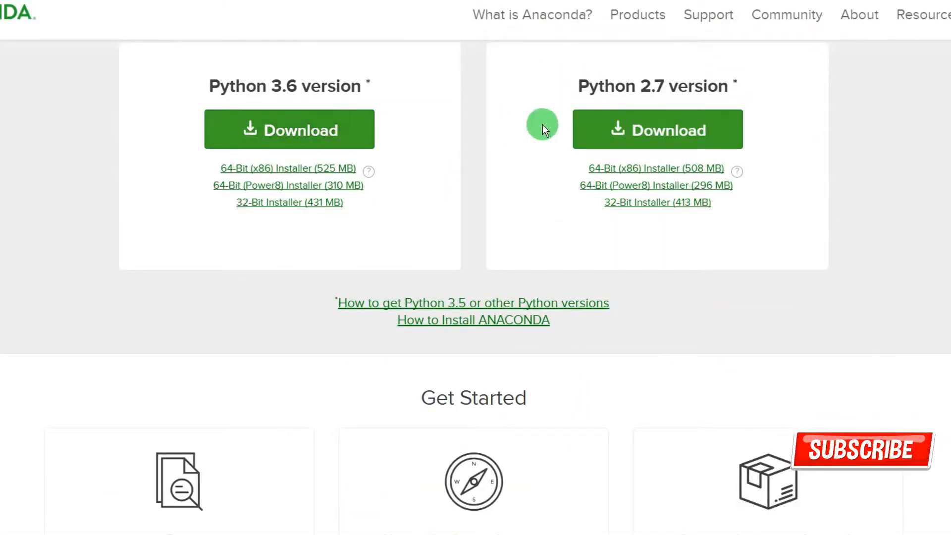
{"action": "scroll", "scroll_direction": "up", "scroll_amount": 3}
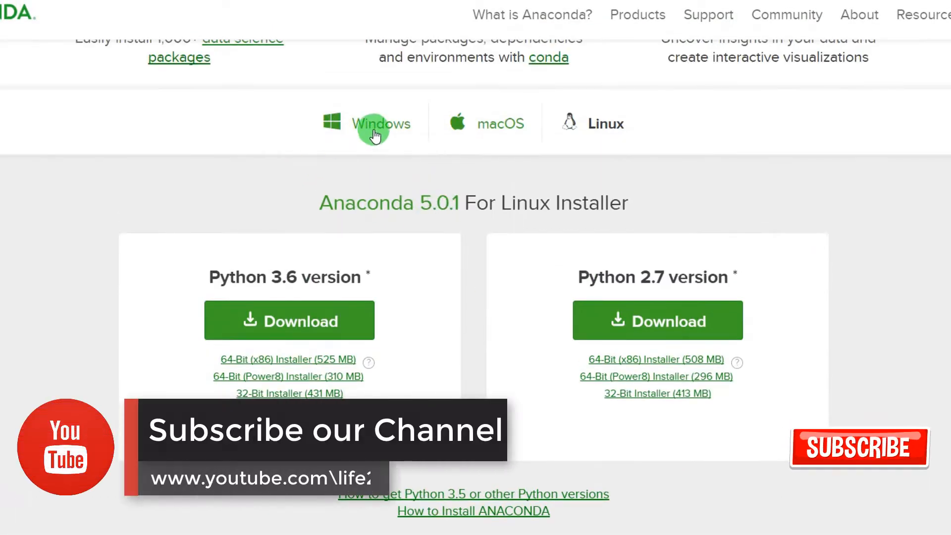
{"action": "left_click", "coordinate": [380, 124]}
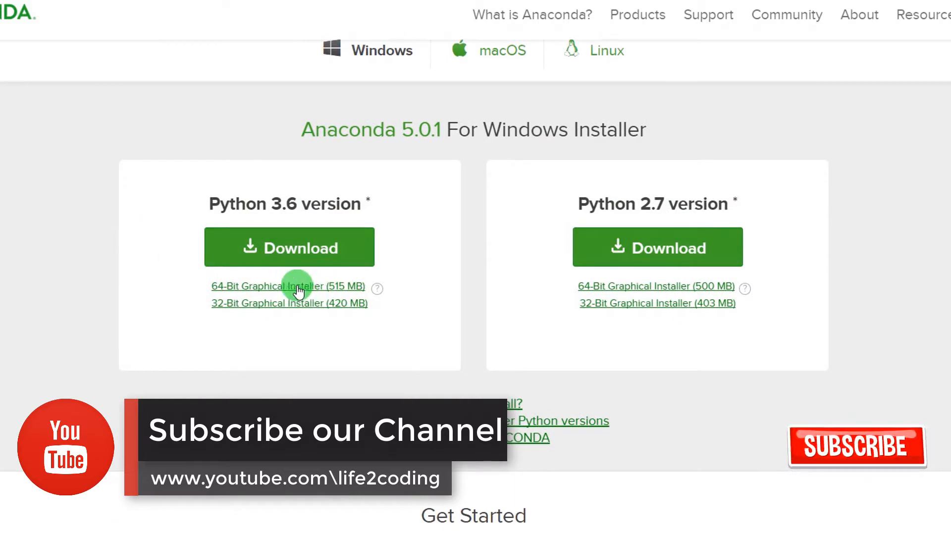
{"action": "mouse_move", "coordinate": [257, 292]}
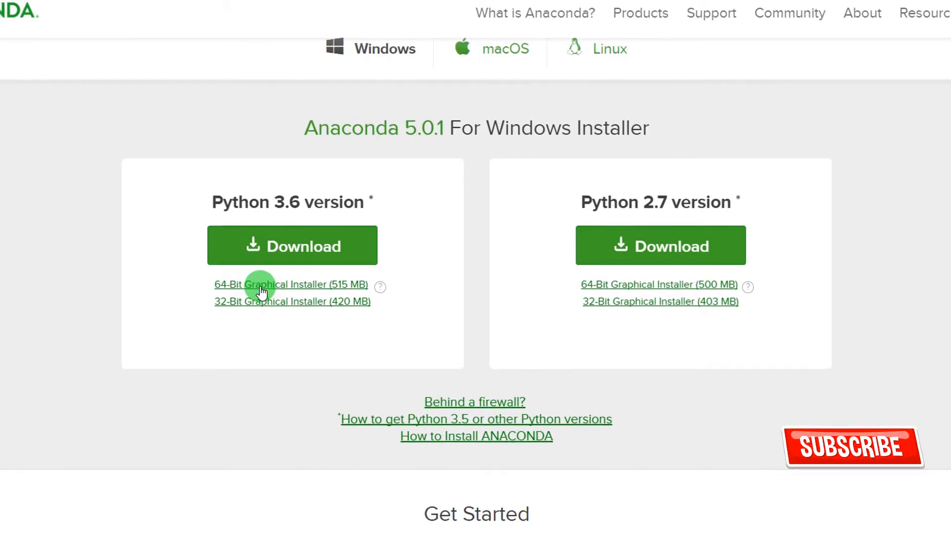
{"action": "left_click", "coordinate": [291, 284]}
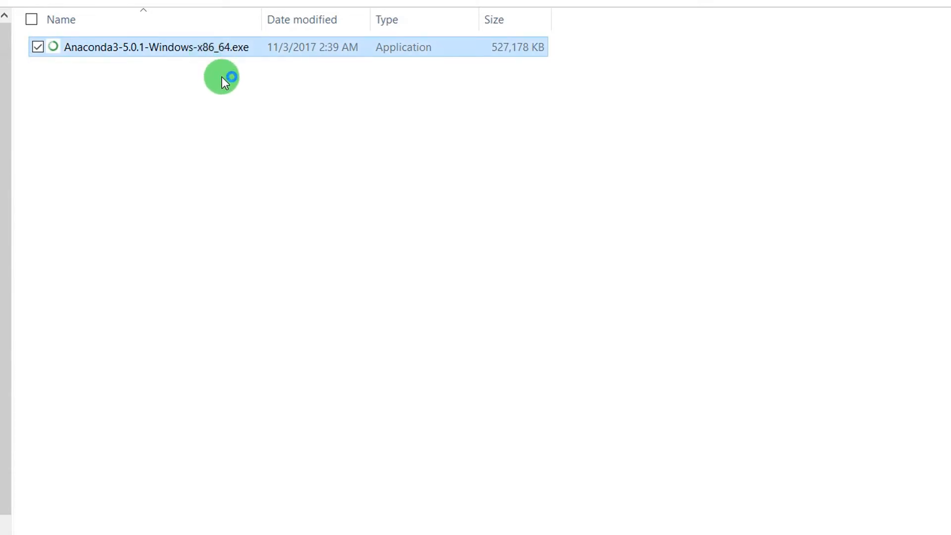
Launch the Anaconda installer, accept the license, and choose an All Users install.
{"action": "double_click", "coordinate": [157, 46]}
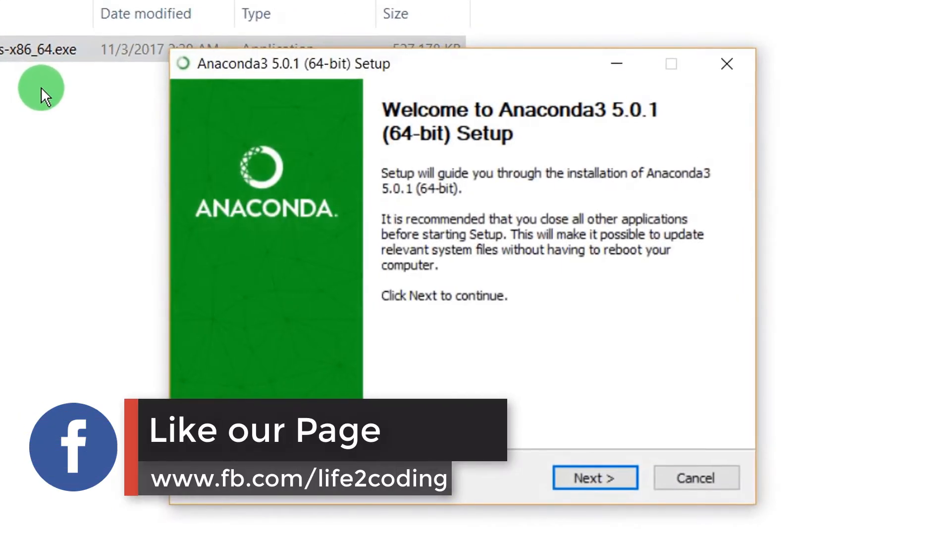
{"action": "left_click", "coordinate": [594, 477]}
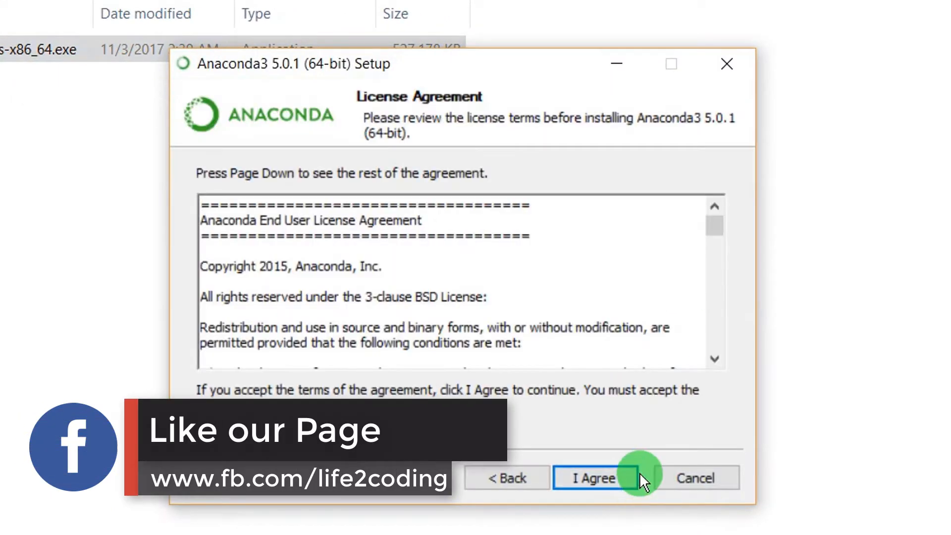
{"action": "left_click", "coordinate": [595, 477]}
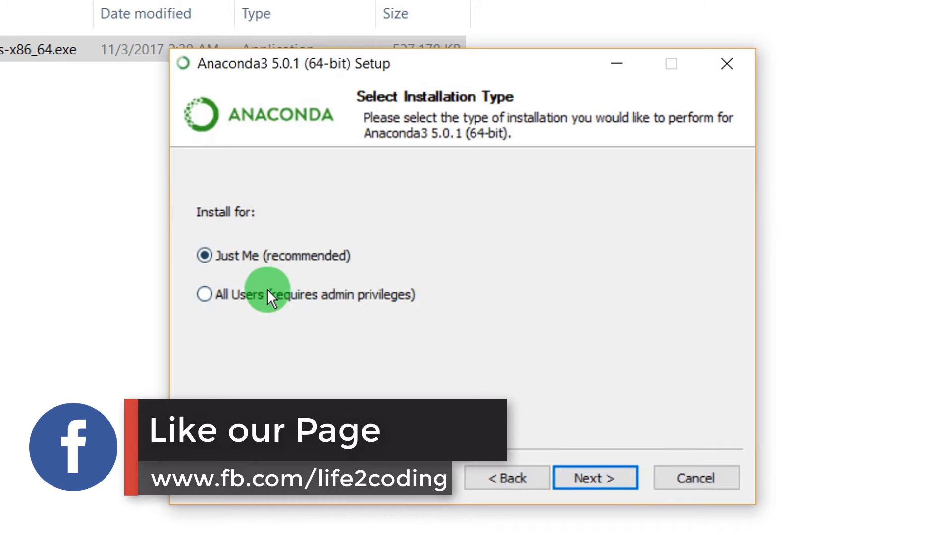
{"action": "left_click", "coordinate": [204, 295]}
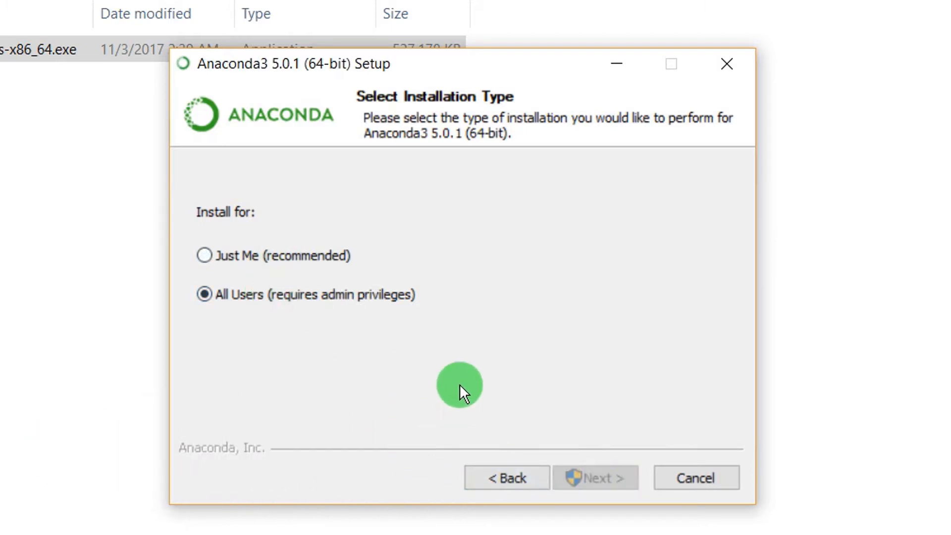
{"action": "mouse_move", "coordinate": [600, 452]}
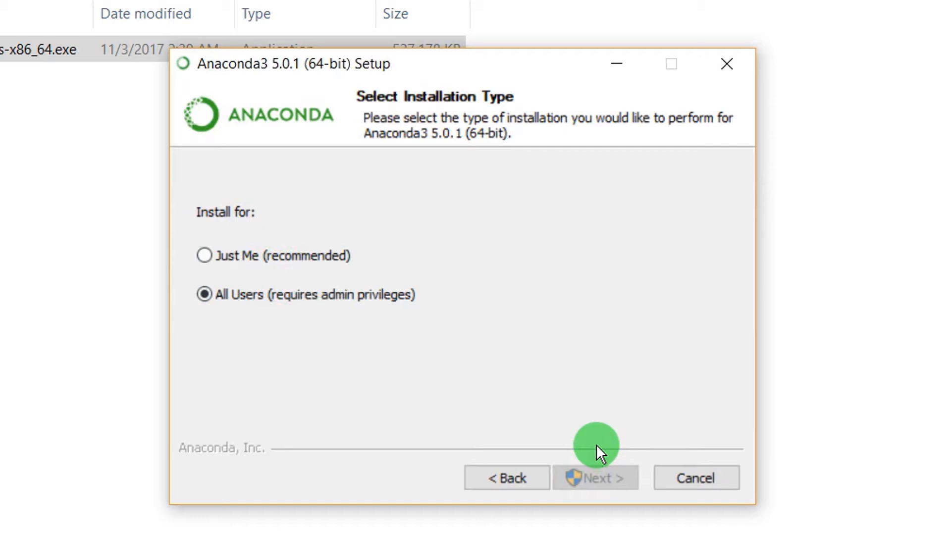
Keep C:\ProgramData\Anaconda3 and register Anaconda as system Python 3.6, accepting the warning.
{"action": "left_click", "coordinate": [595, 477]}
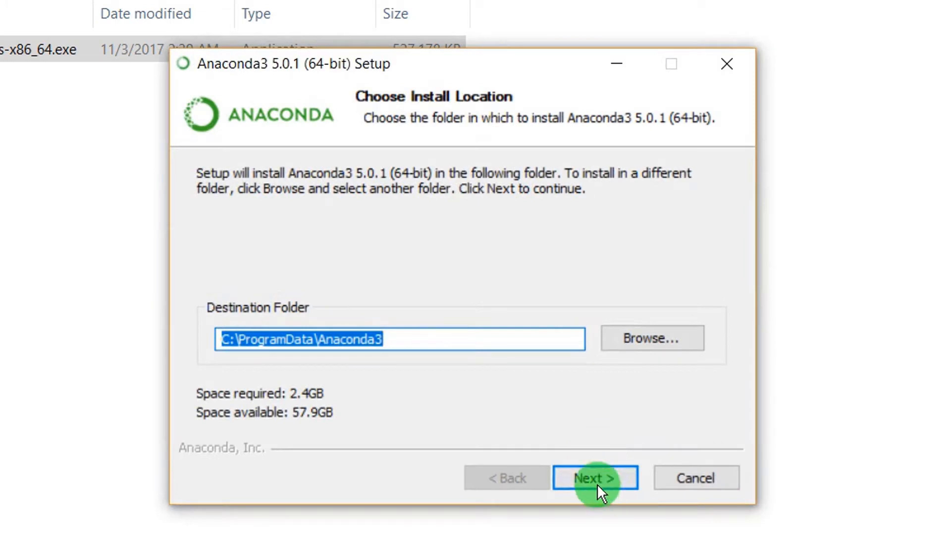
{"action": "left_click", "coordinate": [594, 478]}
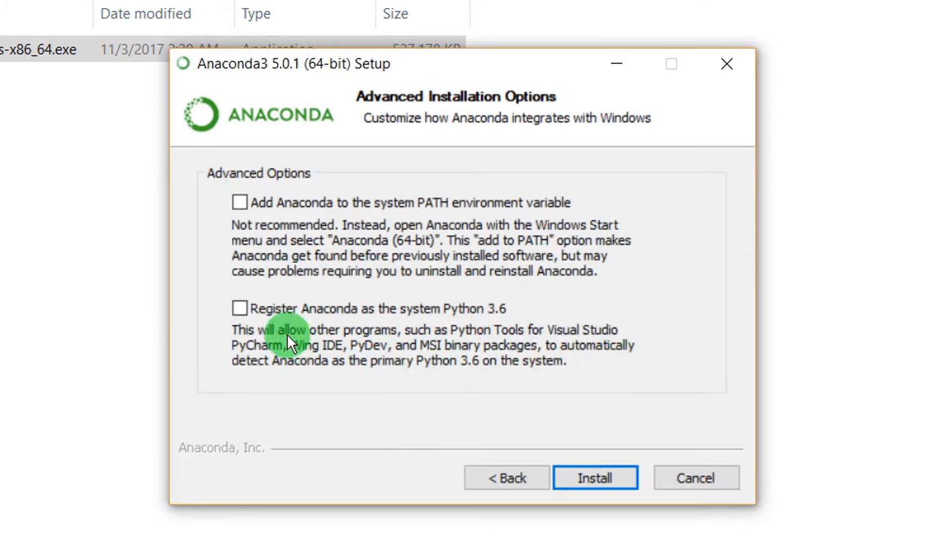
{"action": "left_click", "coordinate": [594, 477]}
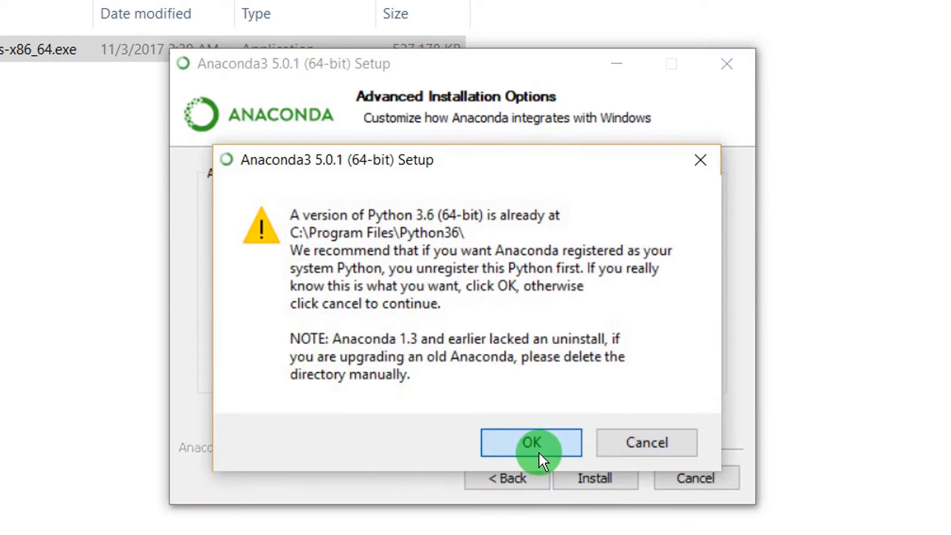
{"action": "left_click", "coordinate": [531, 442]}
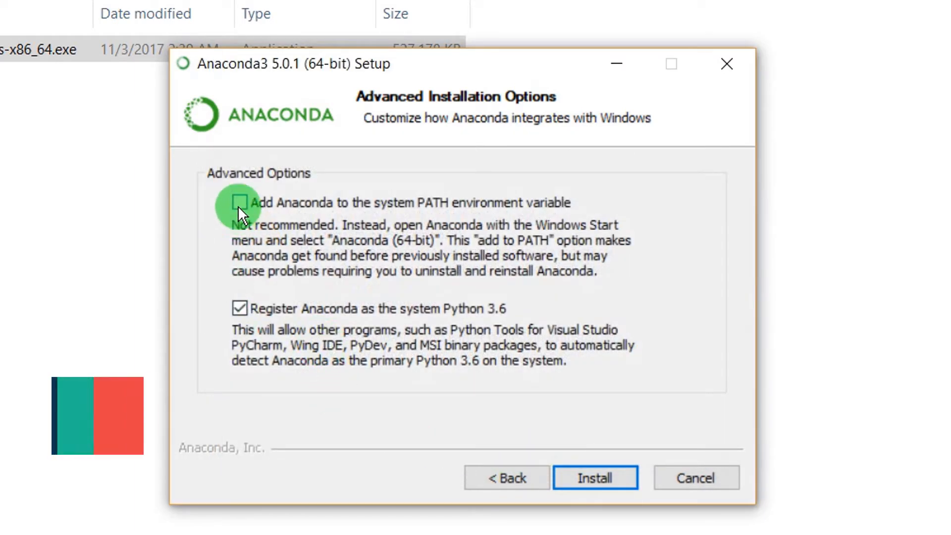
Install Anaconda3 5.0.1, viewing the log, and finish with manual reboot later.
{"action": "left_click", "coordinate": [594, 478]}
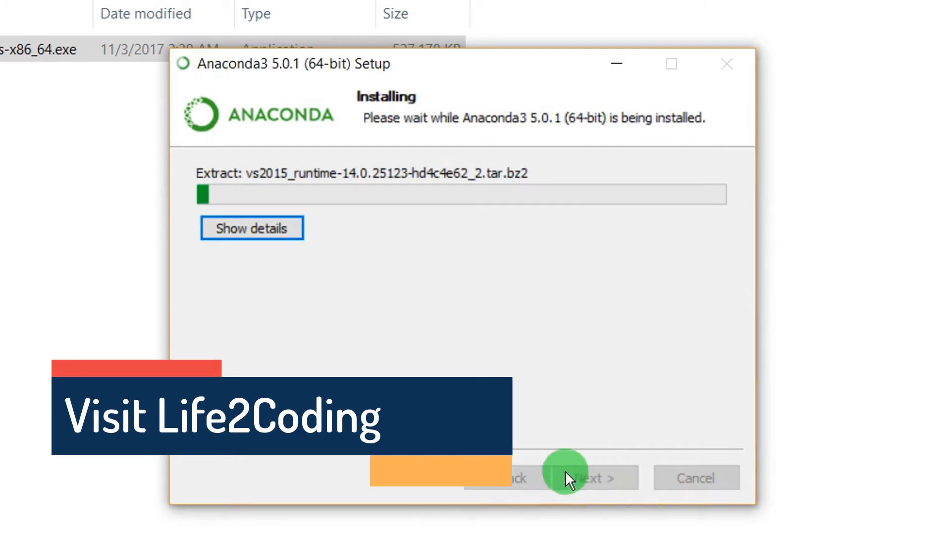
{"action": "mouse_move", "coordinate": [482, 345]}
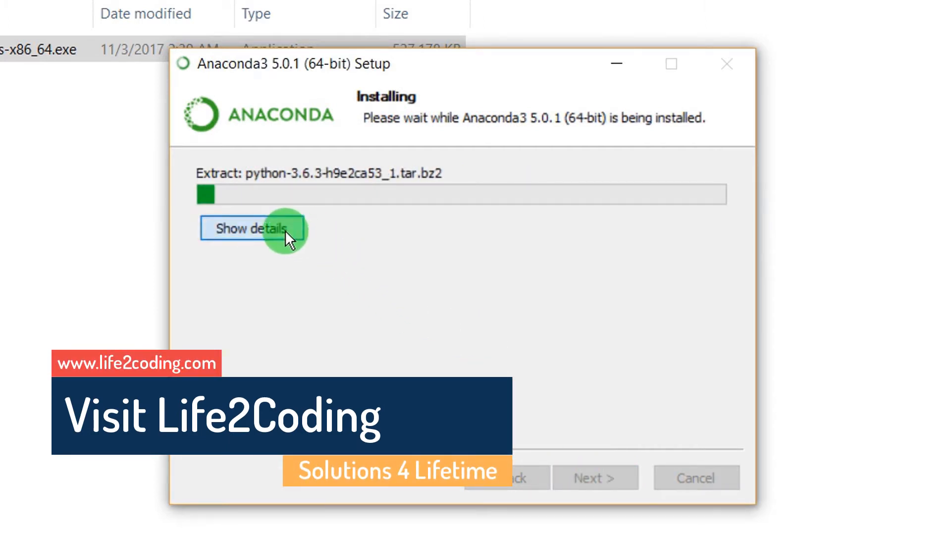
{"action": "left_click", "coordinate": [253, 229]}
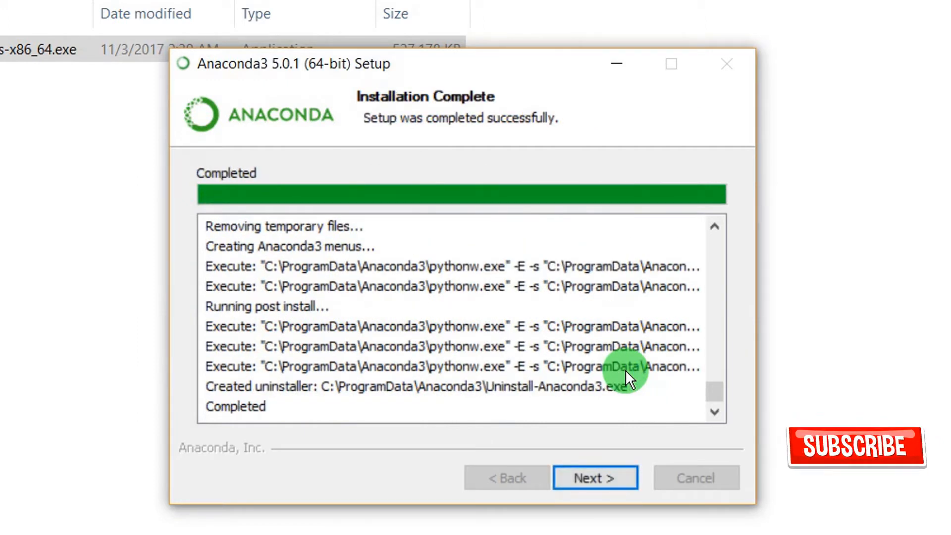
{"action": "left_click", "coordinate": [595, 477]}
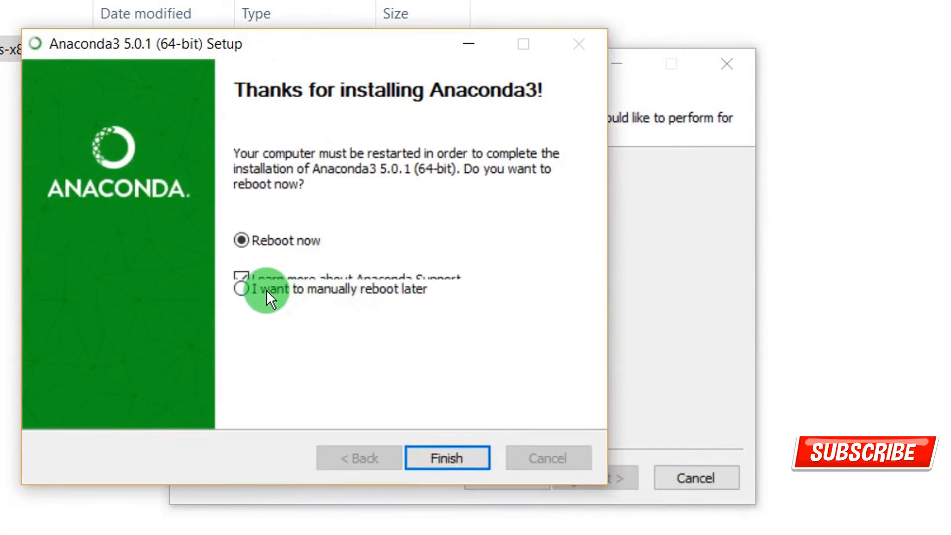
{"action": "left_click", "coordinate": [241, 289]}
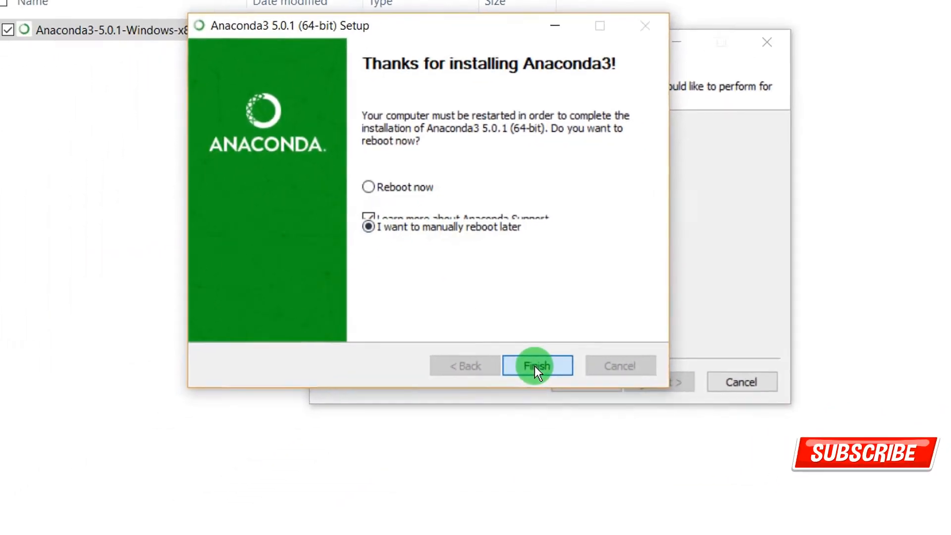
{"action": "left_click", "coordinate": [537, 365]}
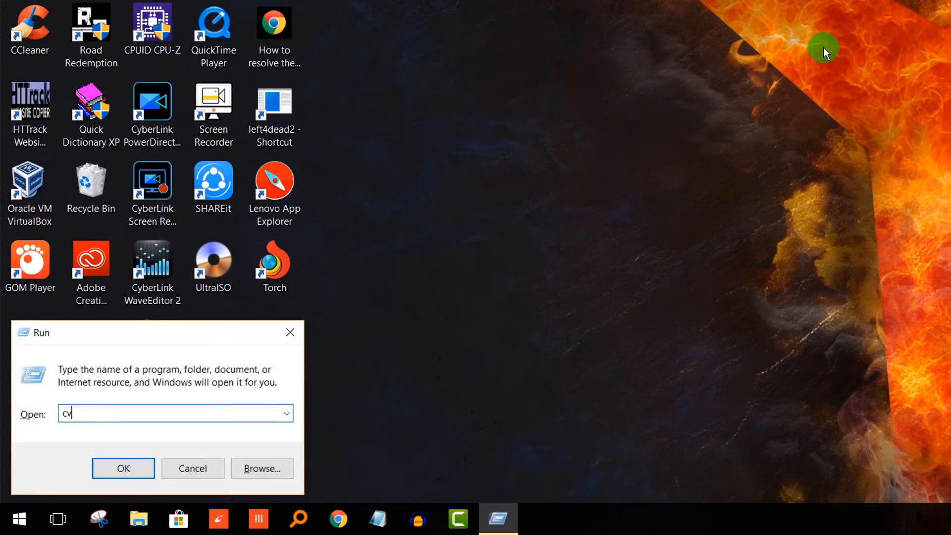
Start Python in cmd and confirm the Anaconda Python 3.6.3 banner.
{"action": "left_click", "coordinate": [193, 468]}
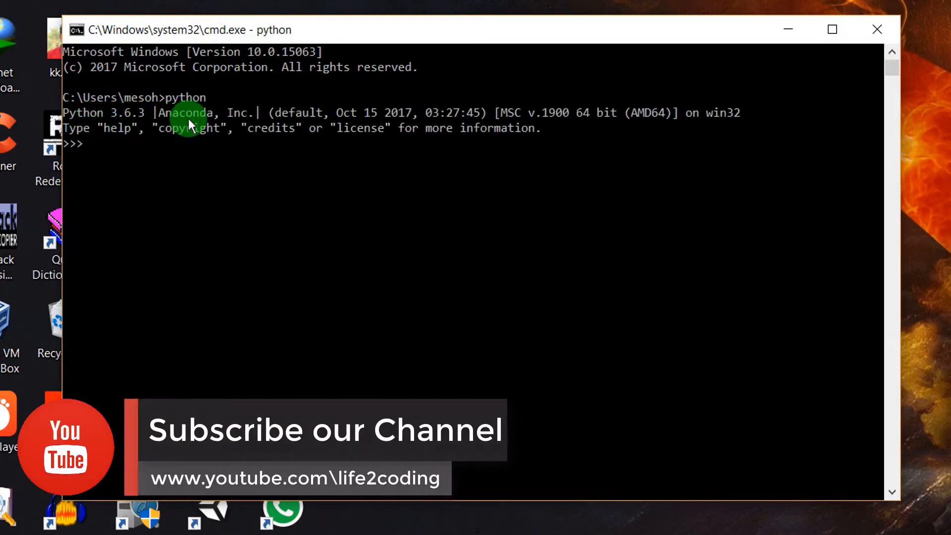
{"action": "mouse_move", "coordinate": [375, 159]}
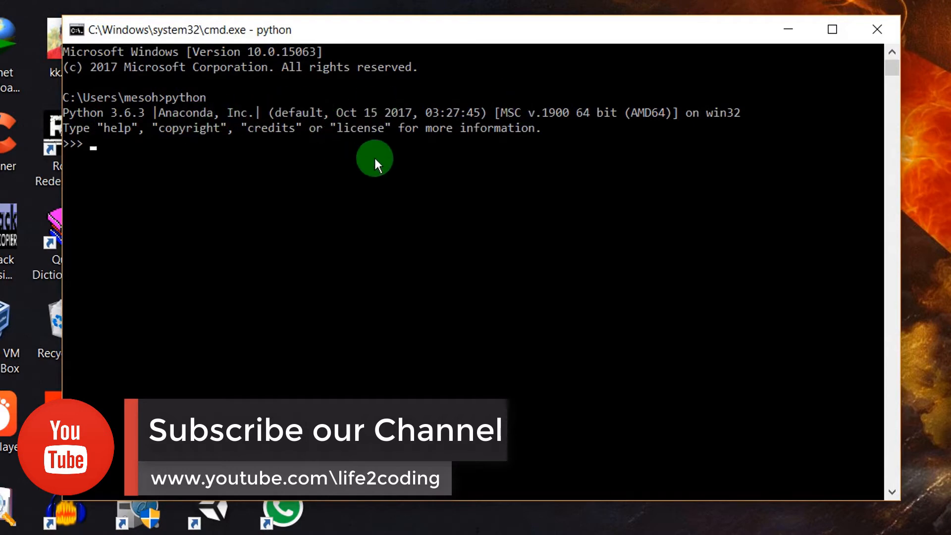
{"action": "mouse_move", "coordinate": [877, 29]}
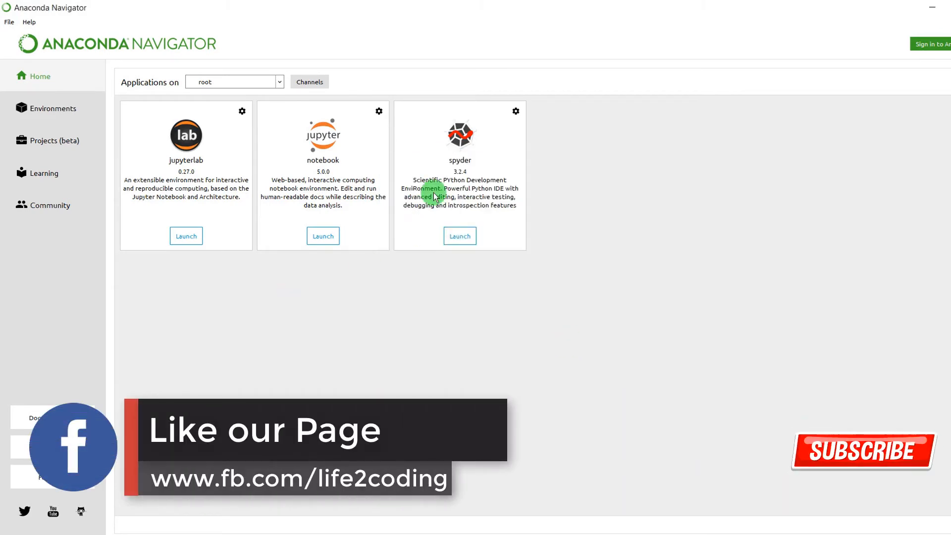
Show Anaconda Navigator's Home page with JupyterLab, Notebook and Spyder.
{"action": "left_click", "coordinate": [459, 235]}
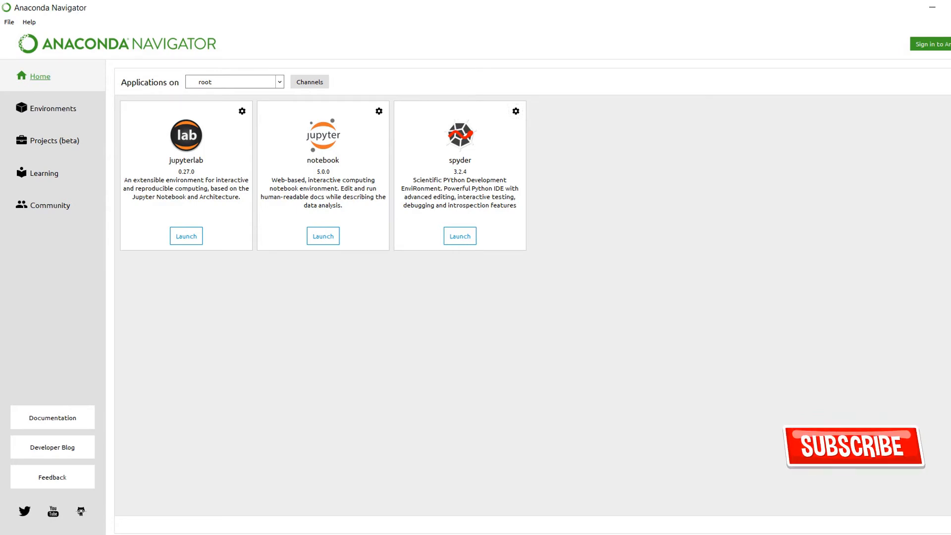
Launch Spyder and enter 'import numpy as np' and 'import matplotlib.pyplot as plt'.
{"action": "left_click", "coordinate": [459, 236]}
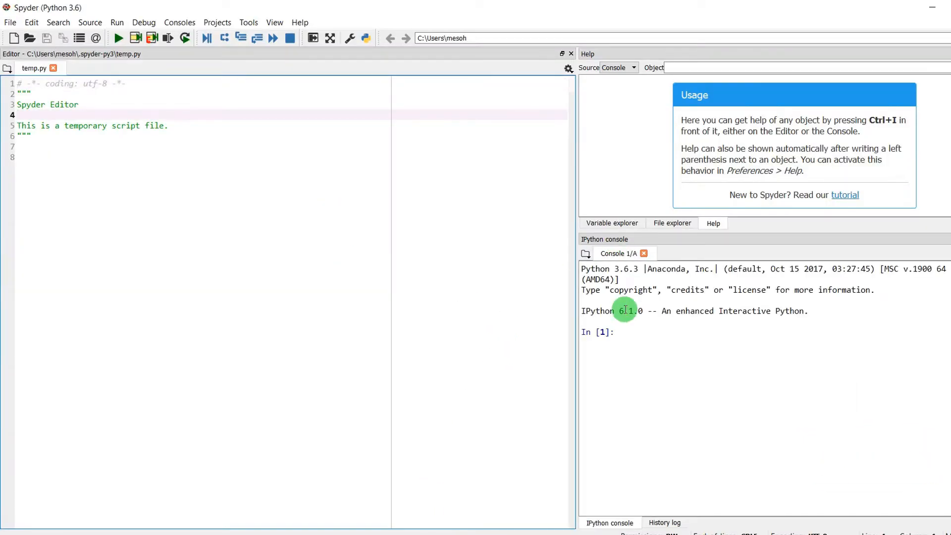
{"action": "mouse_move", "coordinate": [825, 292]}
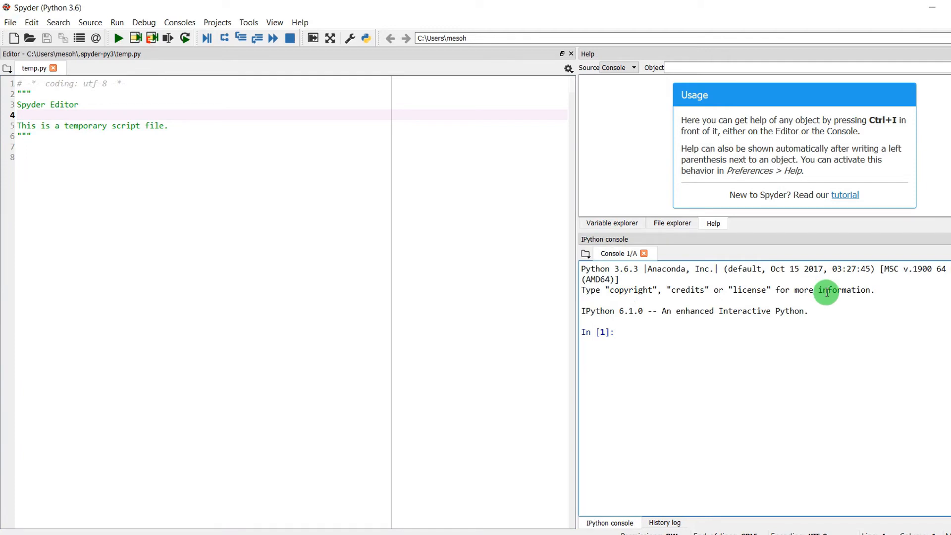
{"action": "type", "text": "import"}
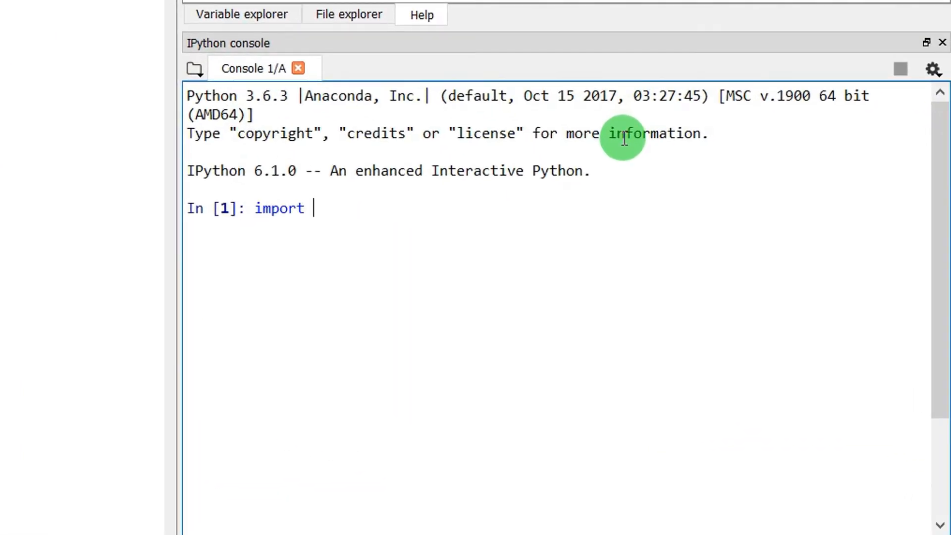
{"action": "type", "text": "numpy as np"}
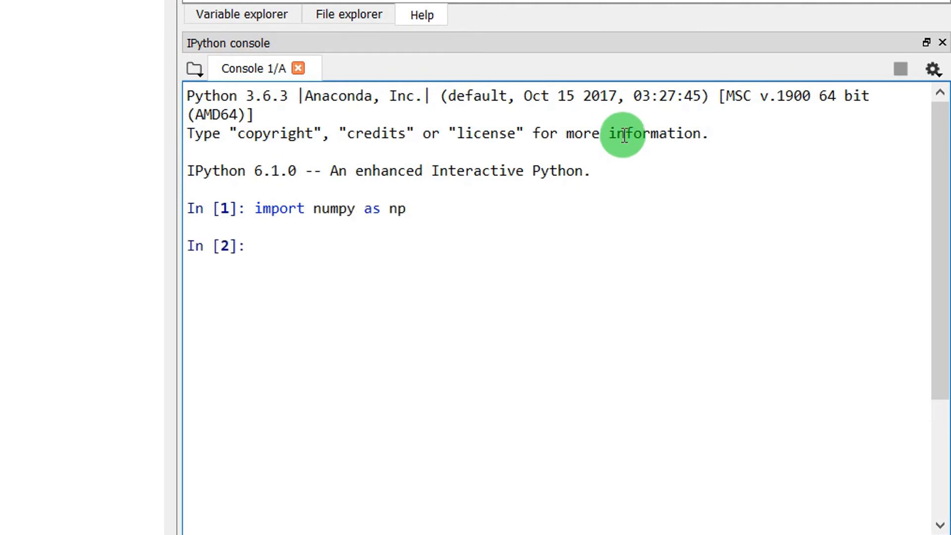
{"action": "type", "text": "import m"}
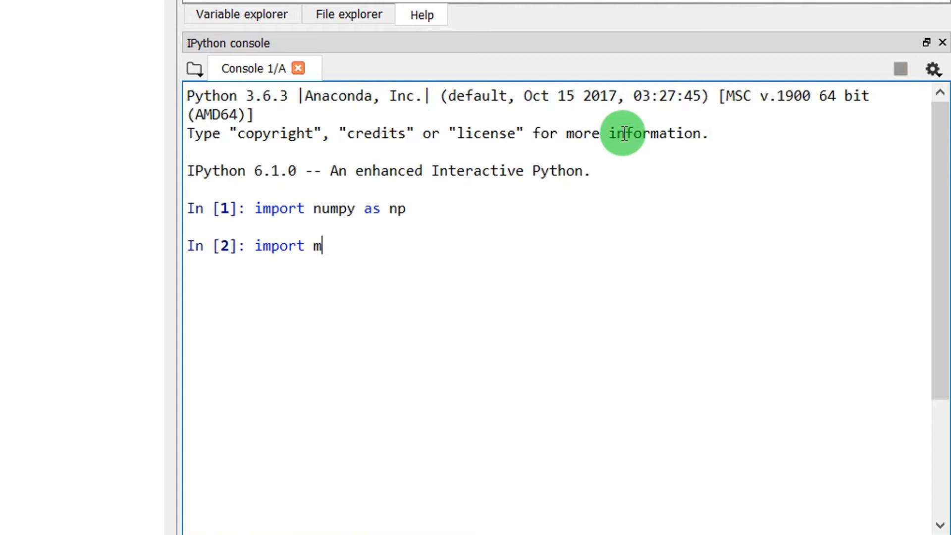
{"action": "type", "text": "atplotlib"}
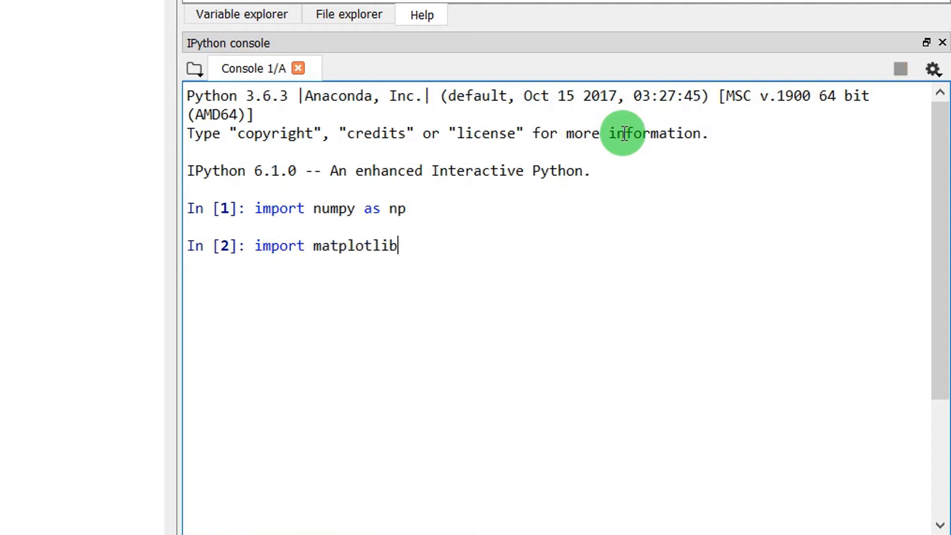
{"action": "type", "text": ".pyplot as plt"}
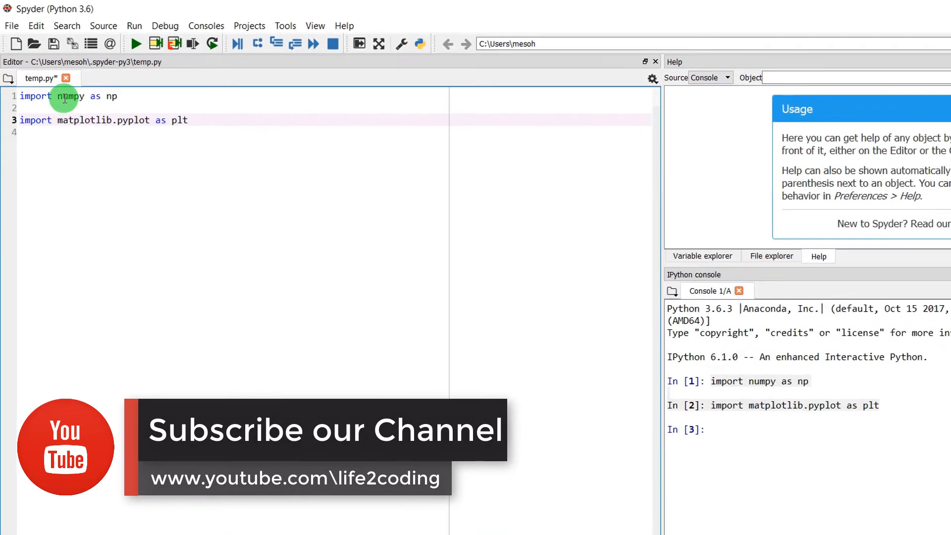
Define x = np.arange(0, 3*np.pi, 0.1), y_sin = np.sin(x) and y_cos = np.cos(x).
{"action": "type", "text": "x="}
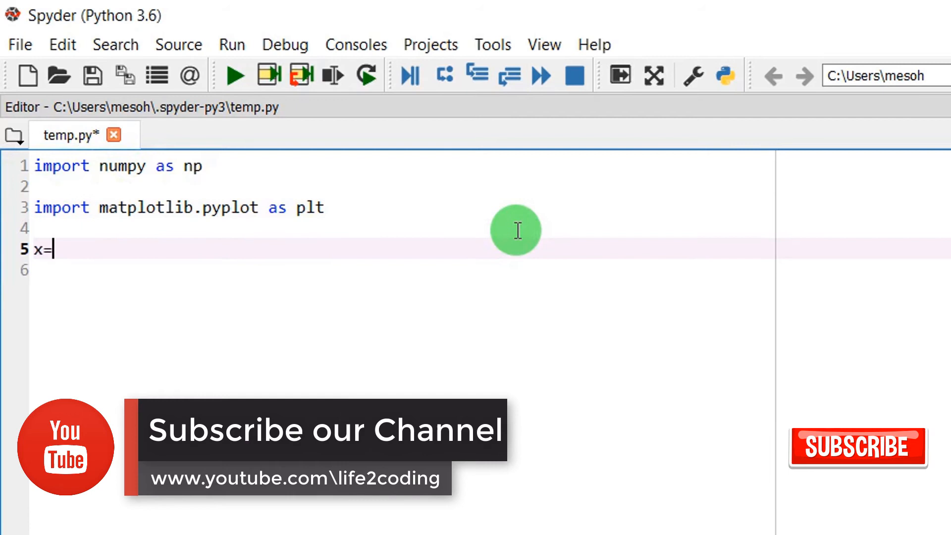
{"action": "type", "text": "np.arange"}
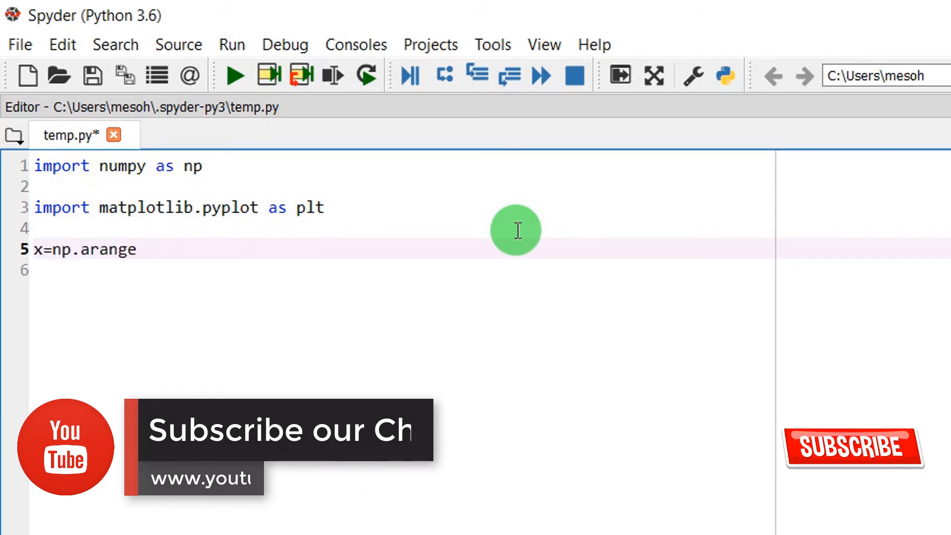
{"action": "type", "text": "(0,3.np.pi)"}
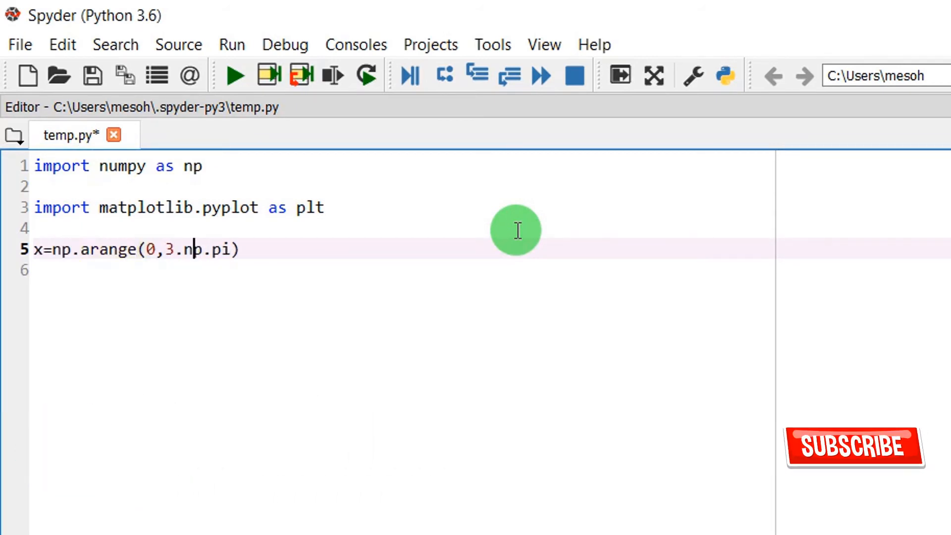
{"action": "type", "text": "*np.pi,0.1"}
{"action": "type", "text": "y_sin"}
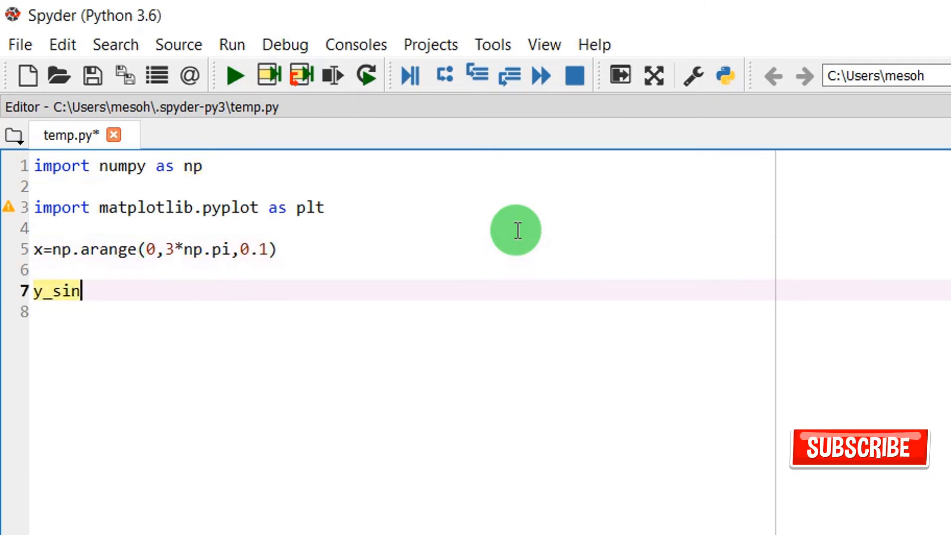
{"action": "type", "text": "=np.sin(x)"}
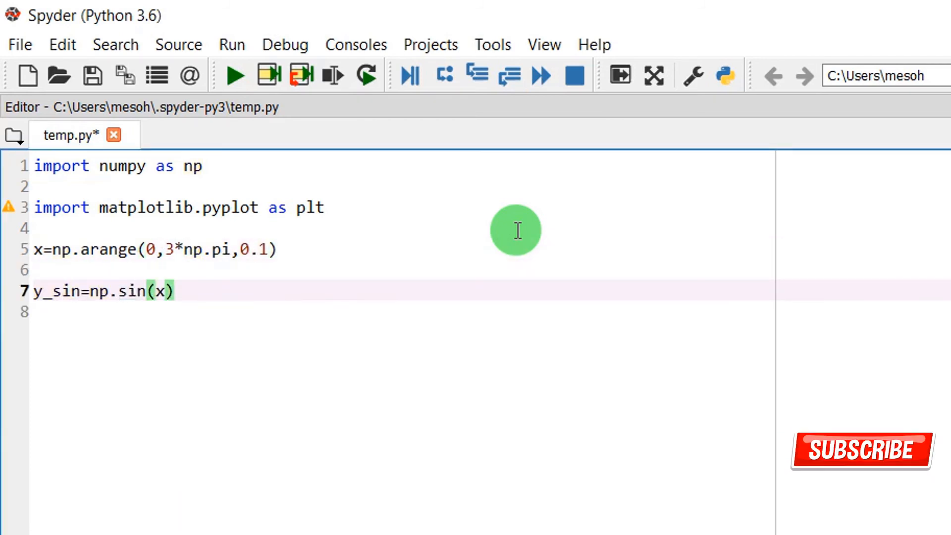
{"action": "type", "text": "y_cos=np.cos(x"}
{"action": "type", "text": "plot"}
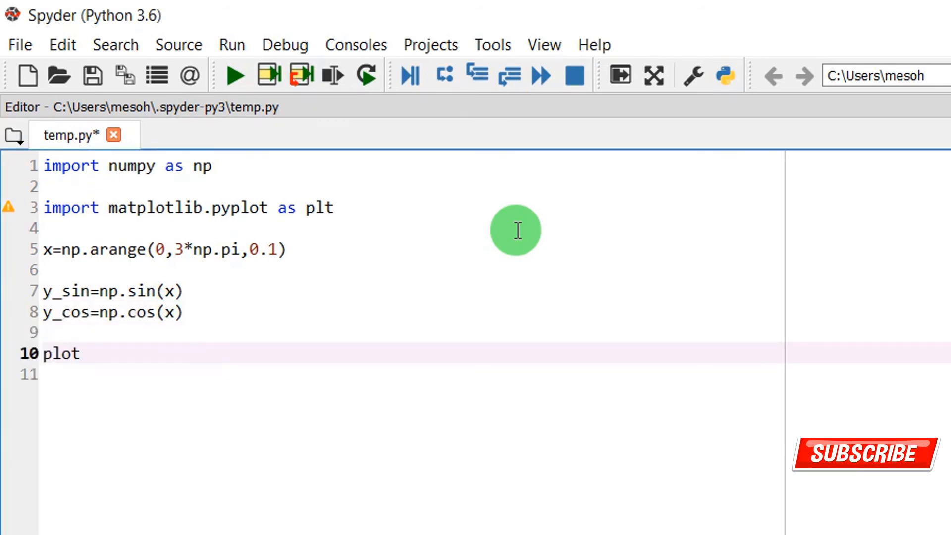
Plot x against y_sin and y_cos, add plt.show(), and run the script.
{"action": "type", "text": "plt.plot(x)"}
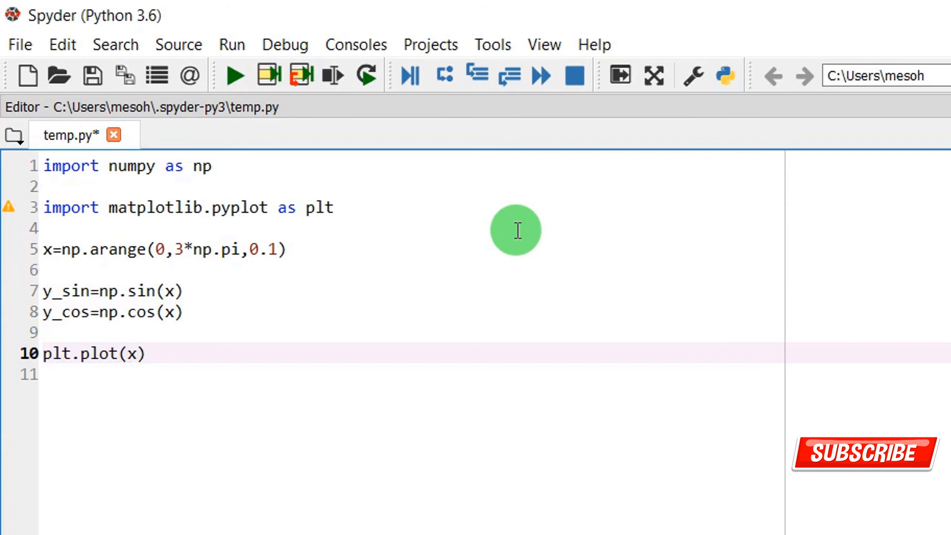
{"action": "type", "text": ",y_sin"}
{"action": "left_click", "coordinate": [412, 374]}
{"action": "type", "text": "plt.plot("}
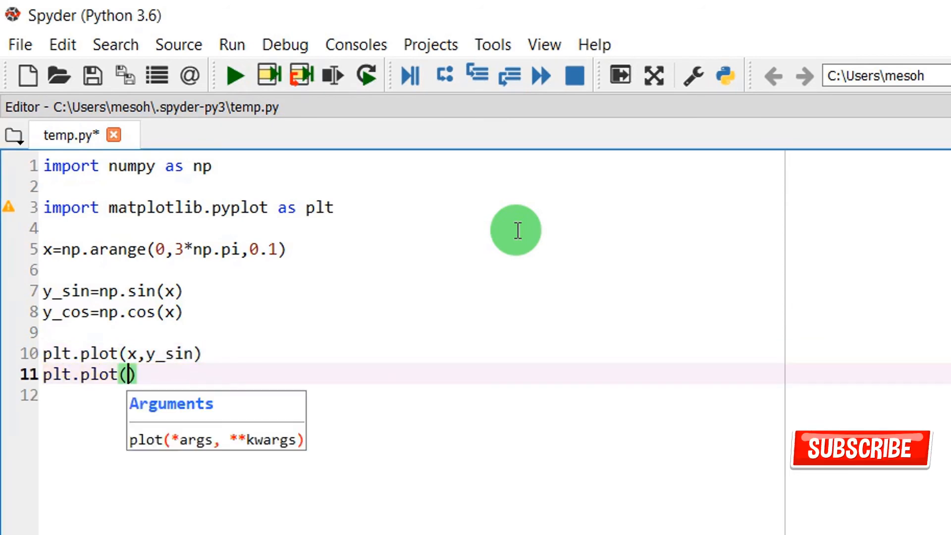
{"action": "type", "text": "x,y_cos)"}
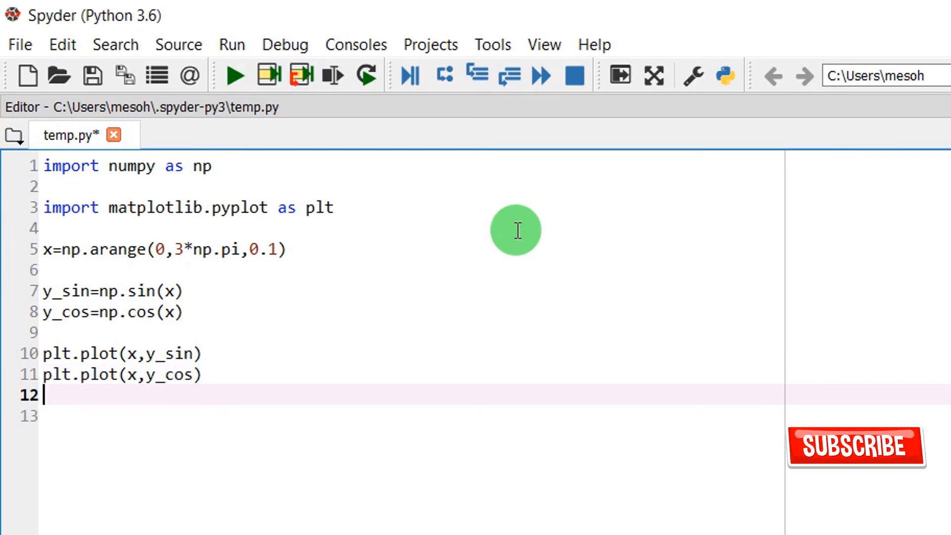
{"action": "type", "text": "plt.sho"}
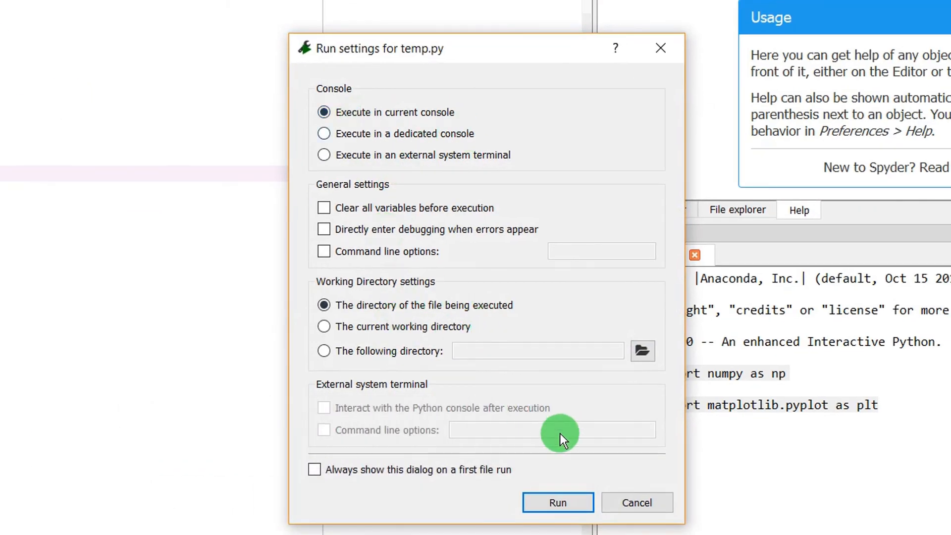
{"action": "left_click", "coordinate": [556, 502]}
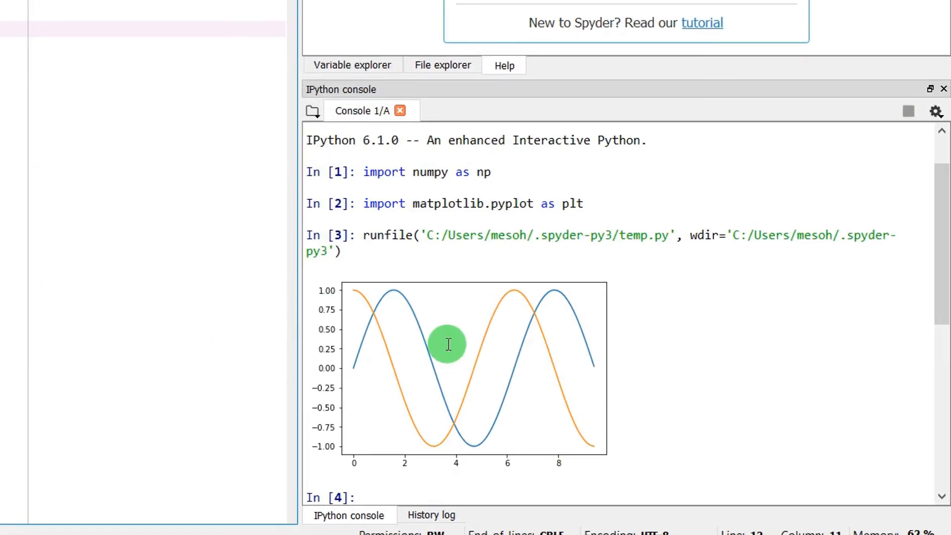